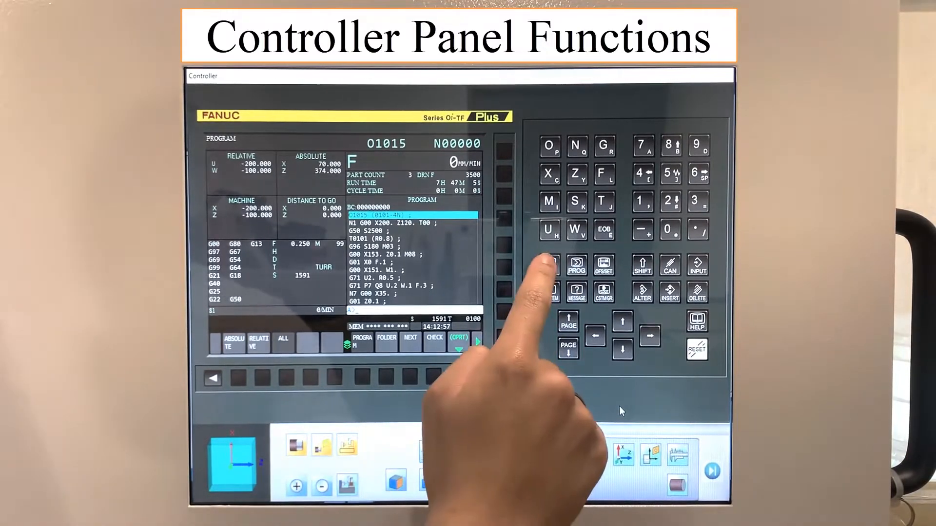
Step: Show the current and next program blocks, then the OFFSET SETTING GEOM table
click(549, 265)
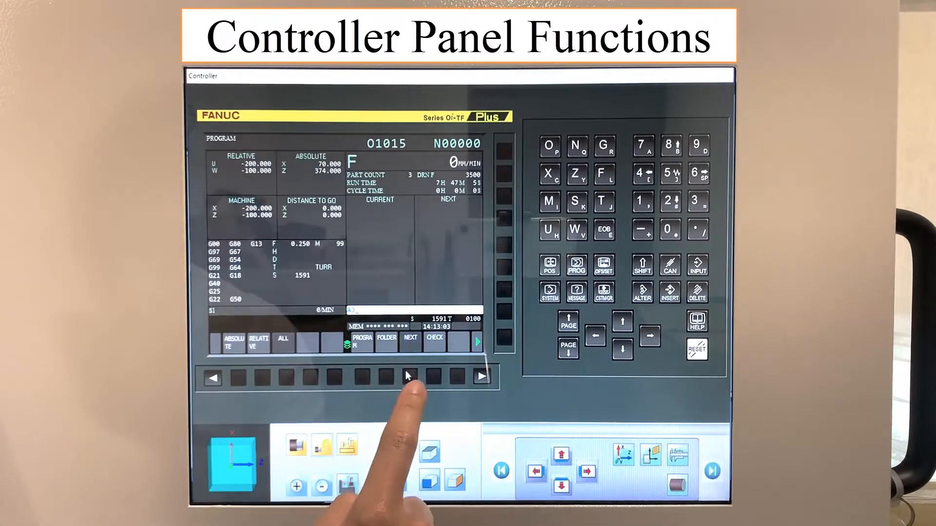
click(603, 265)
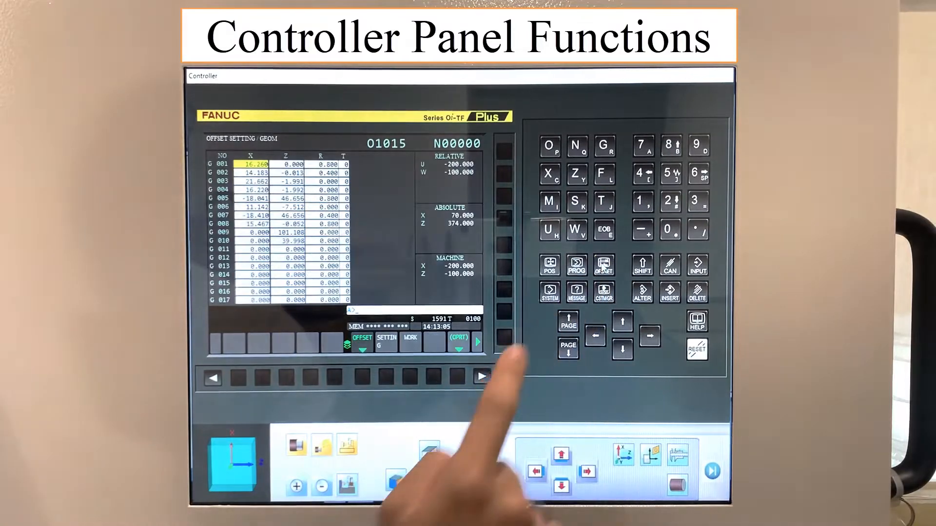
click(549, 266)
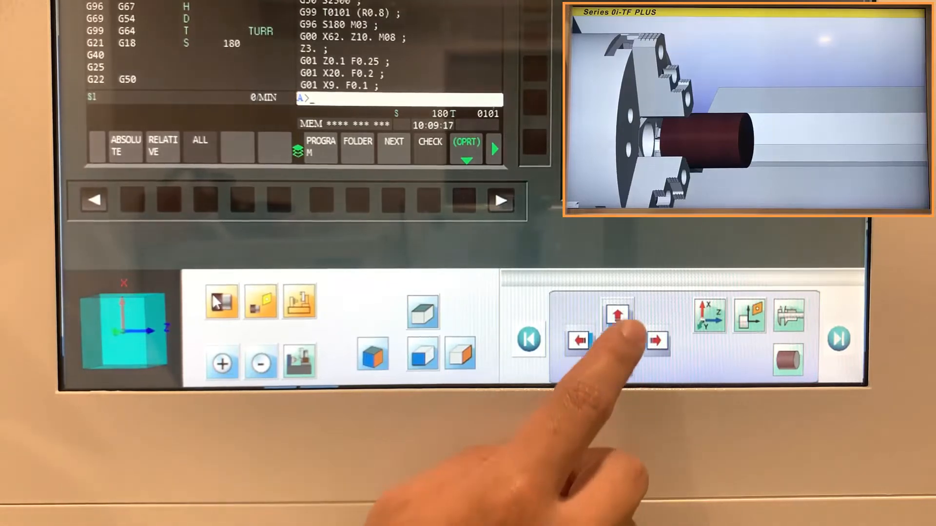
Step: Jog the X axis positive, view the tool offset pages, and page to the setup icons
click(618, 315)
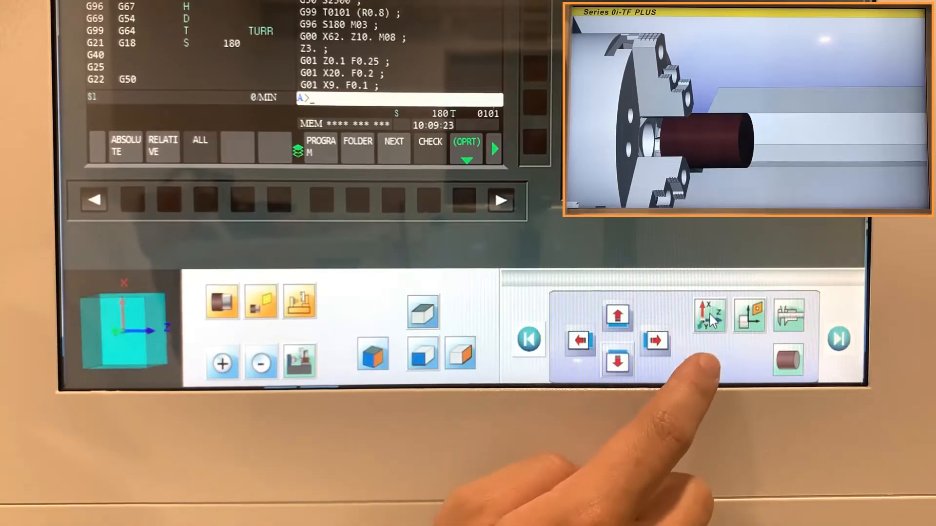
mouse_move(750, 316)
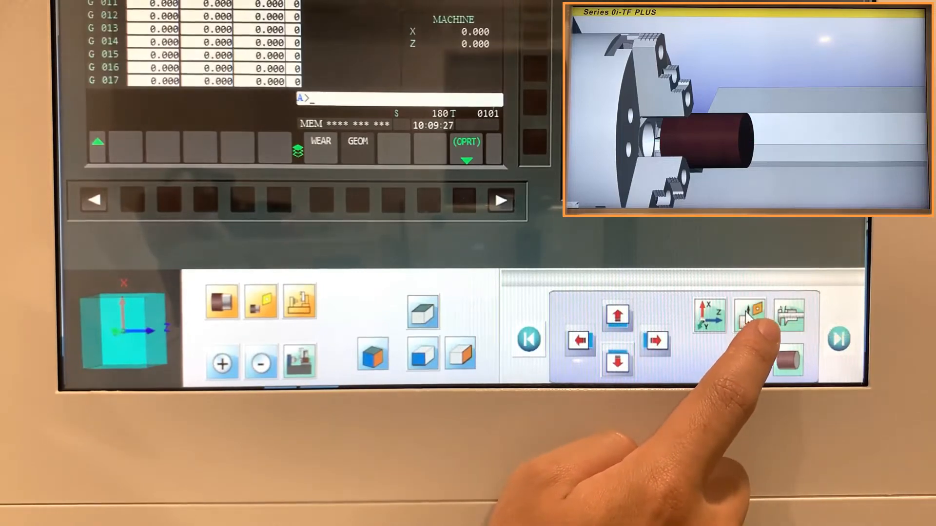
click(747, 322)
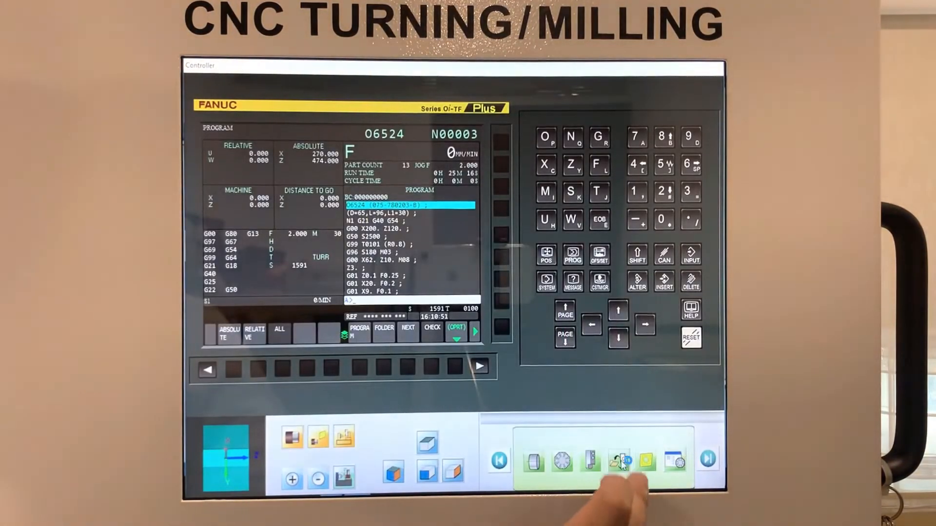
click(616, 462)
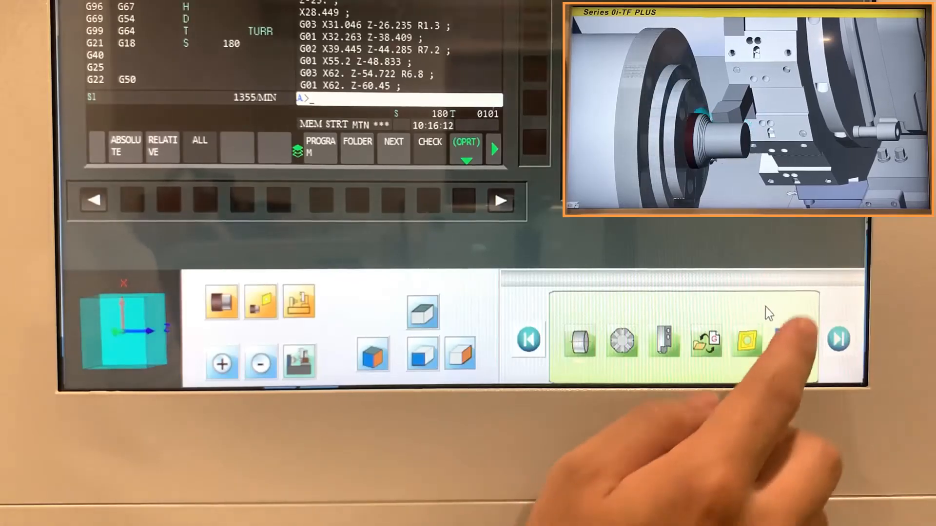
Step: Raise the simulation speed to 500% until the part finishes, then return it to 100%
click(745, 341)
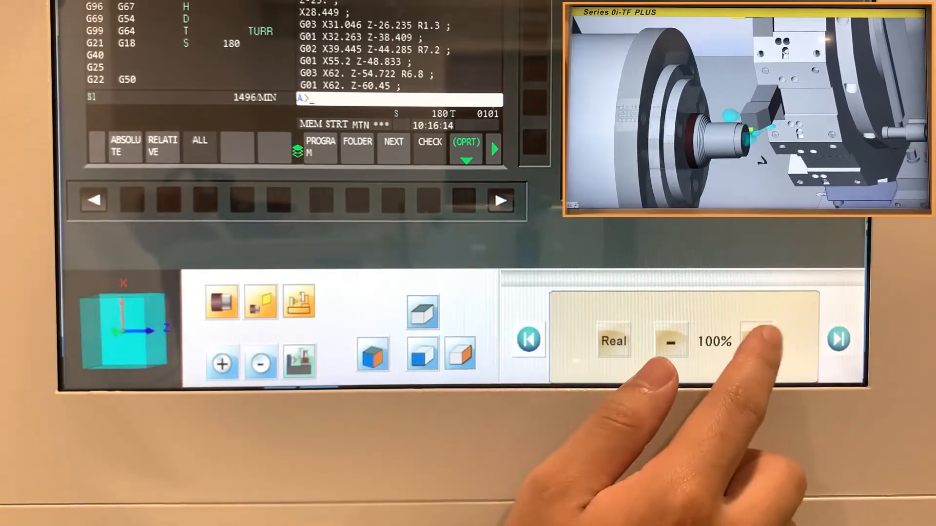
click(758, 341)
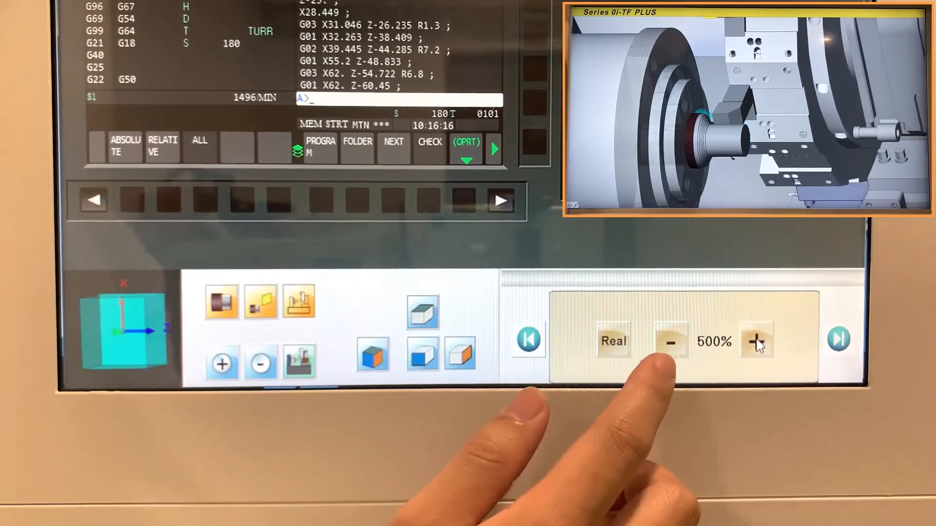
click(757, 343)
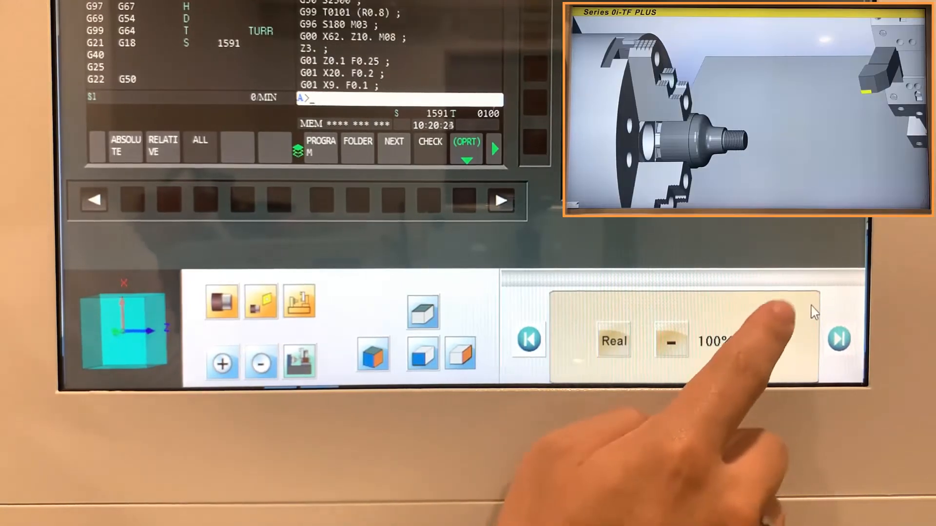
Step: Import O1071_product.stl from the file toolbar page as the workpiece
click(577, 340)
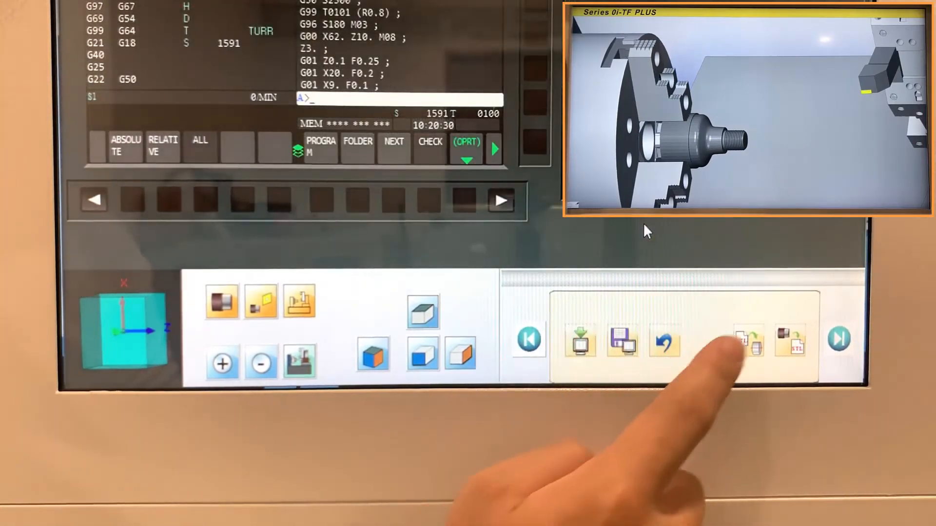
click(750, 343)
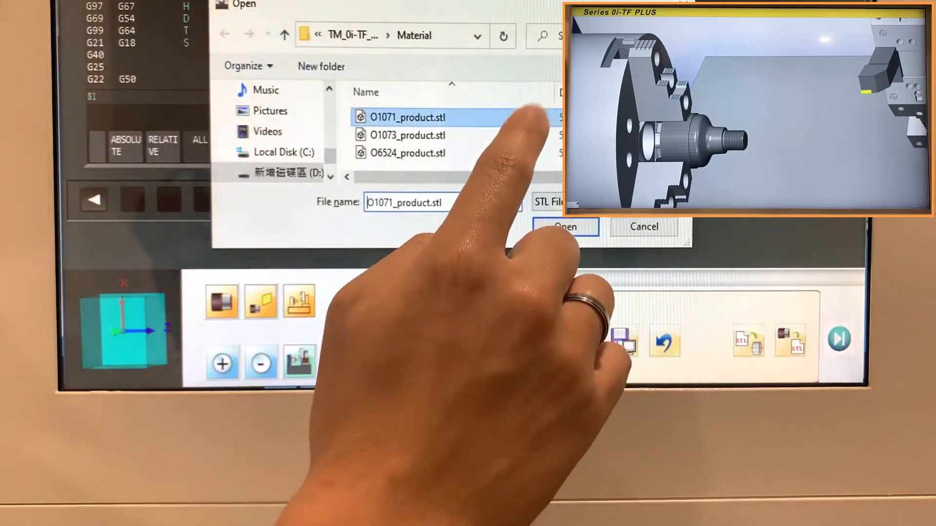
click(564, 226)
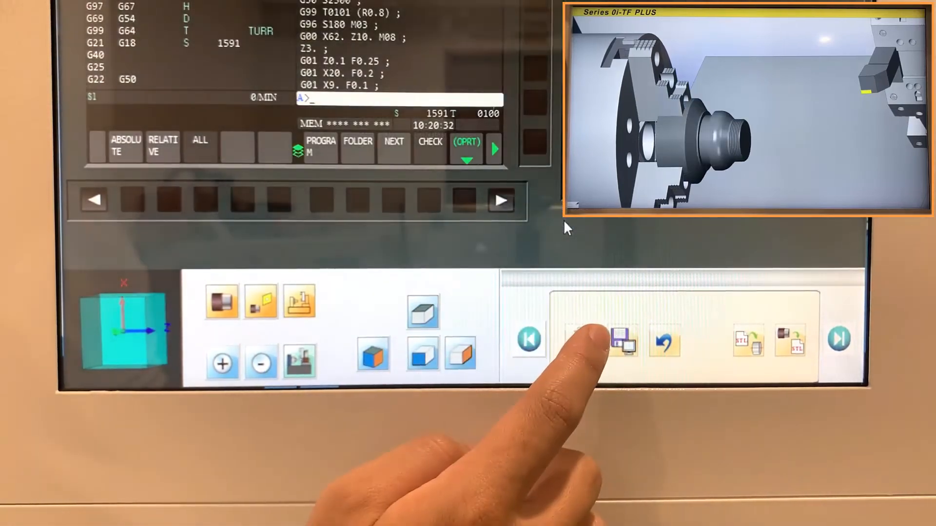
Step: Preview the Save STL and Import work file dialogs, then close them
click(597, 343)
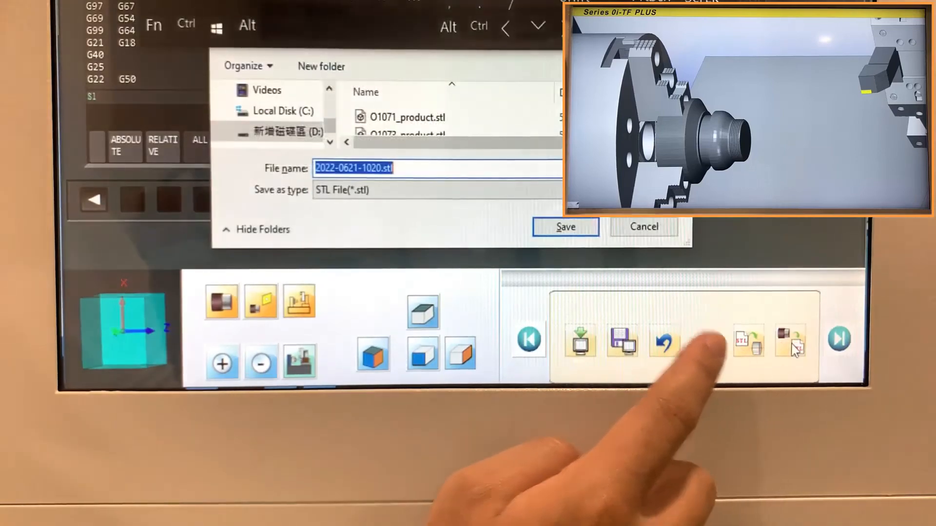
click(664, 341)
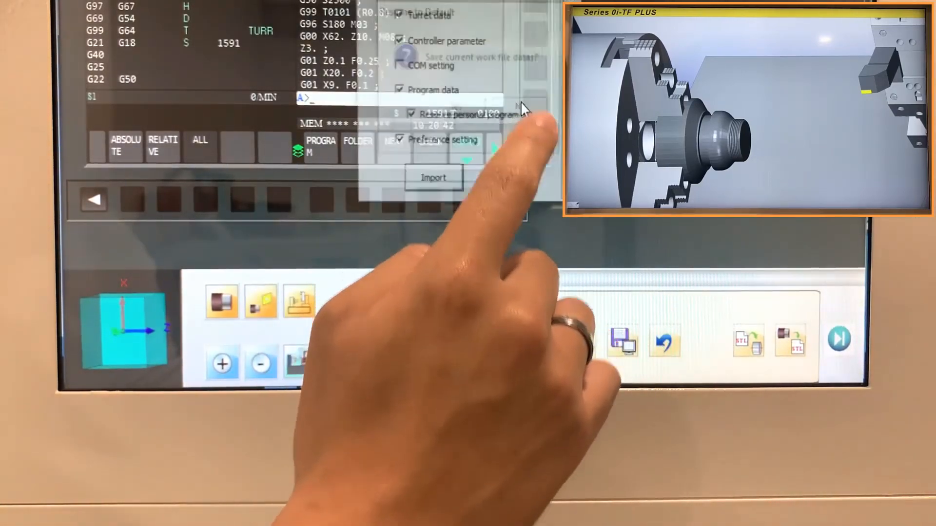
click(433, 177)
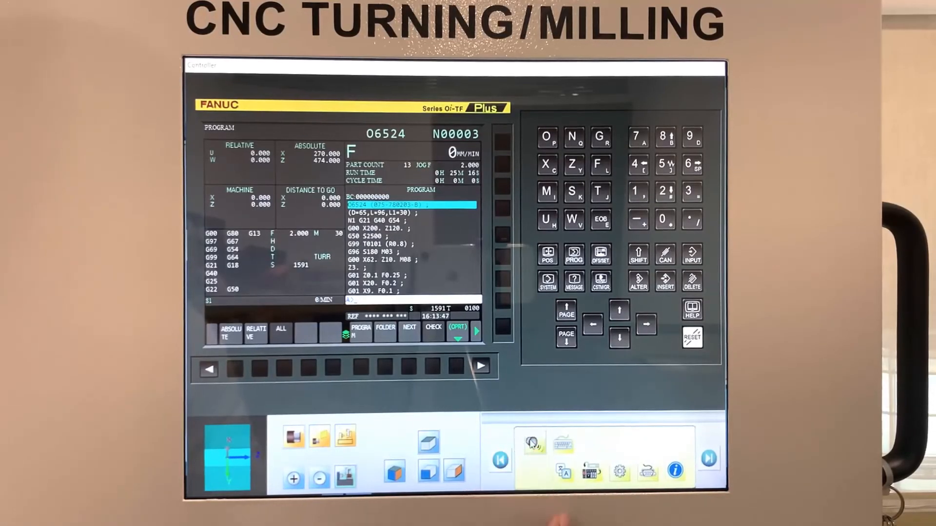
Step: Turn off the sound, show the on-screen keyboard, and open then exit Preference
click(532, 443)
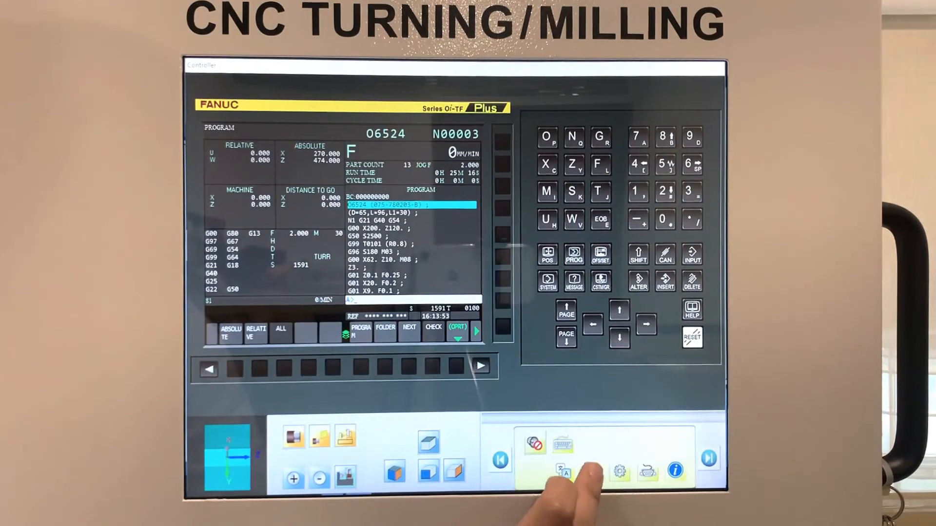
click(561, 442)
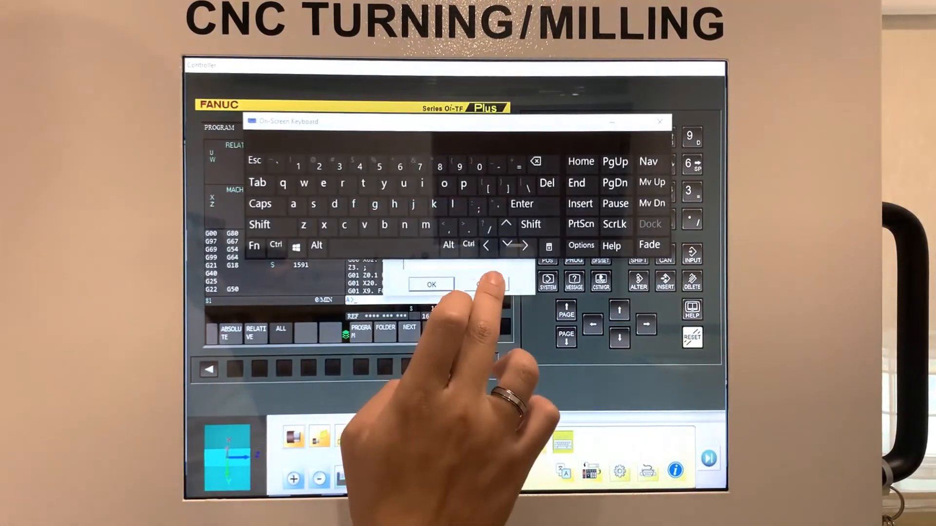
click(431, 285)
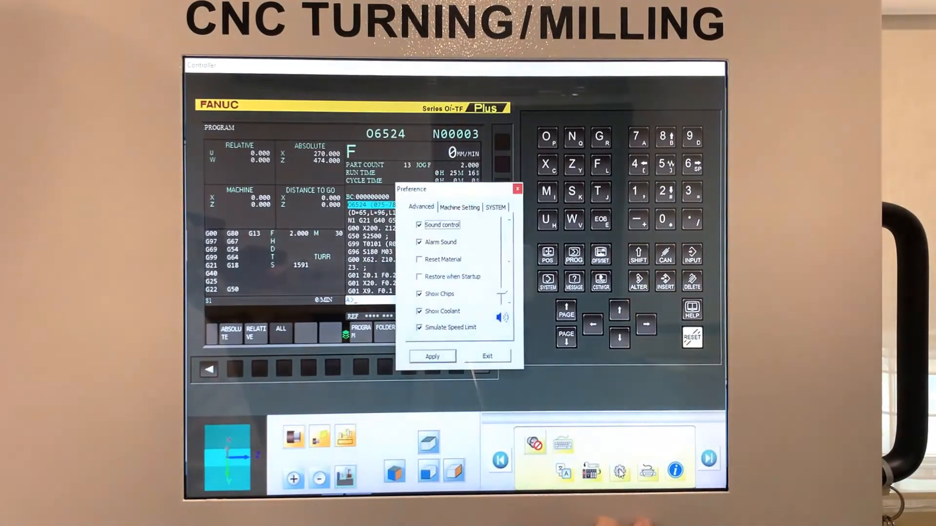
click(487, 356)
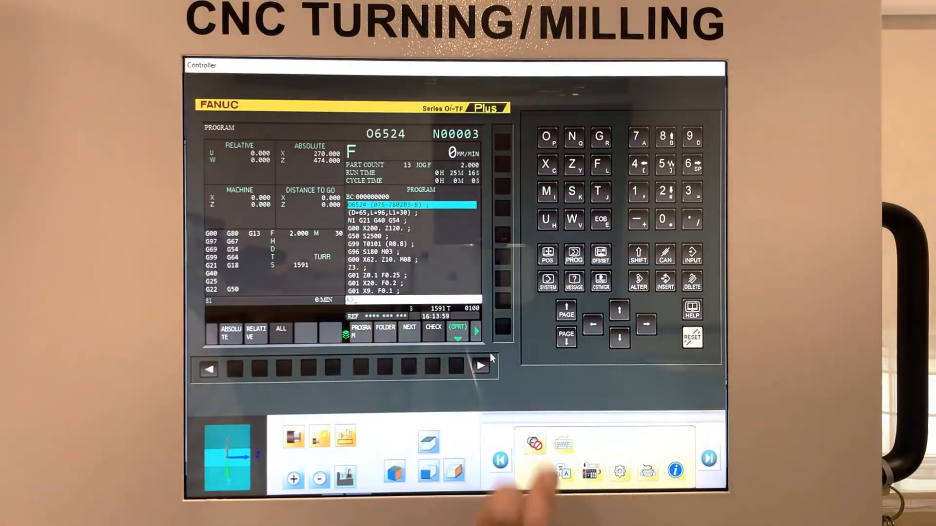